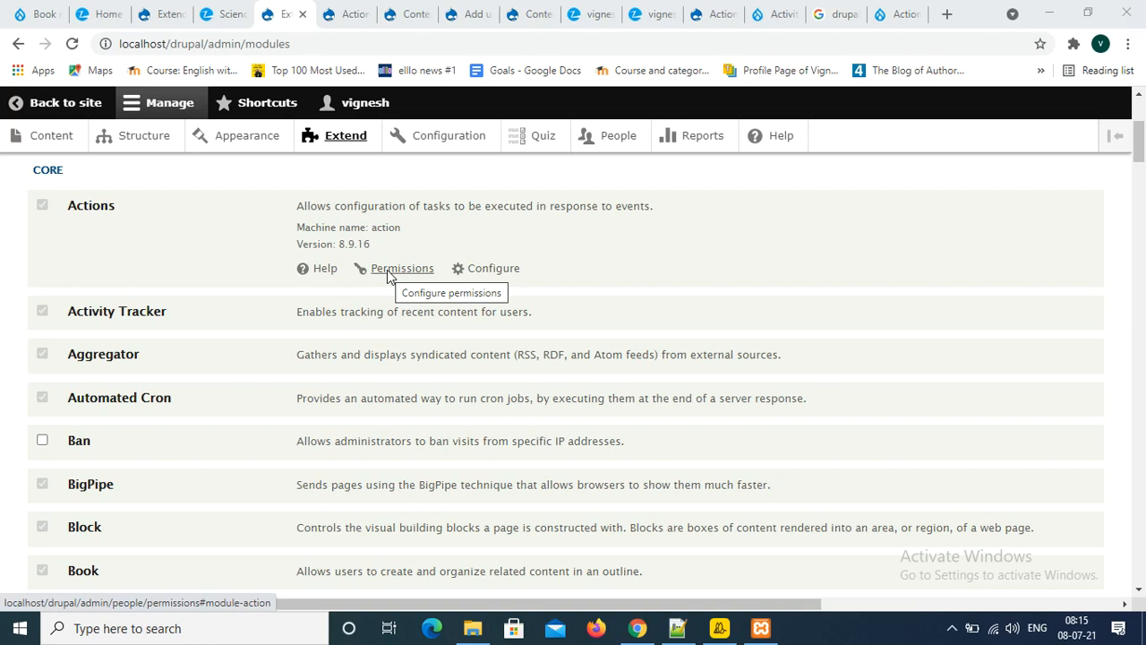
{"action": "mouse_move", "coordinate": [767, 432]}
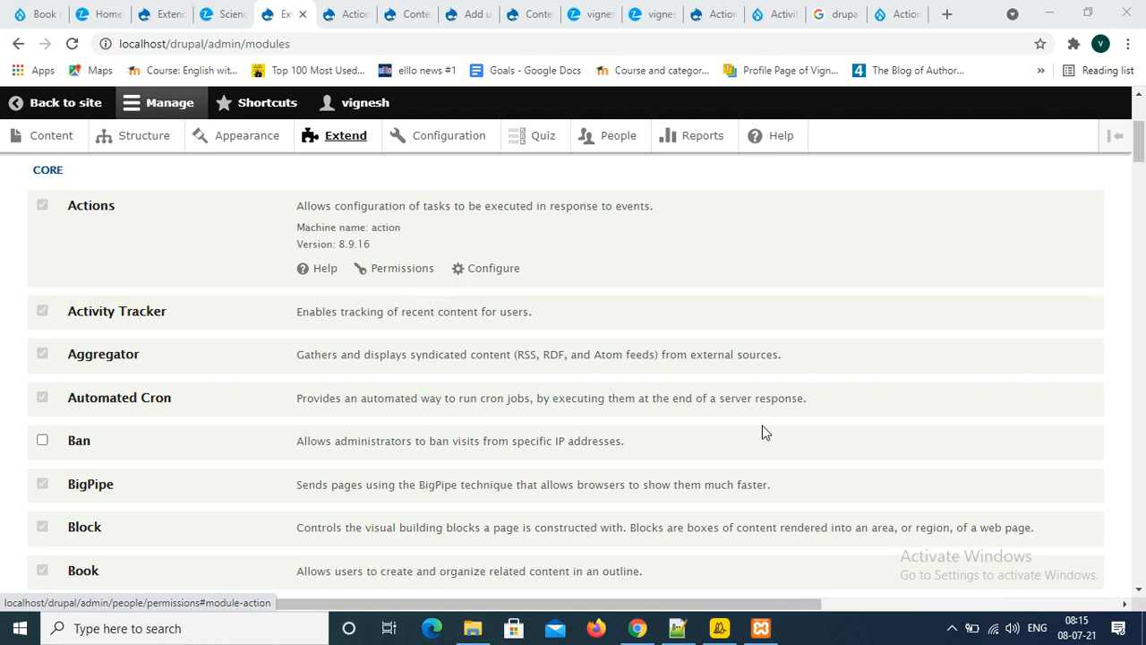
Go to the Actions module's configuration page and look through the Available actions table
{"action": "scroll", "scroll_direction": "up", "scroll_amount": 3}
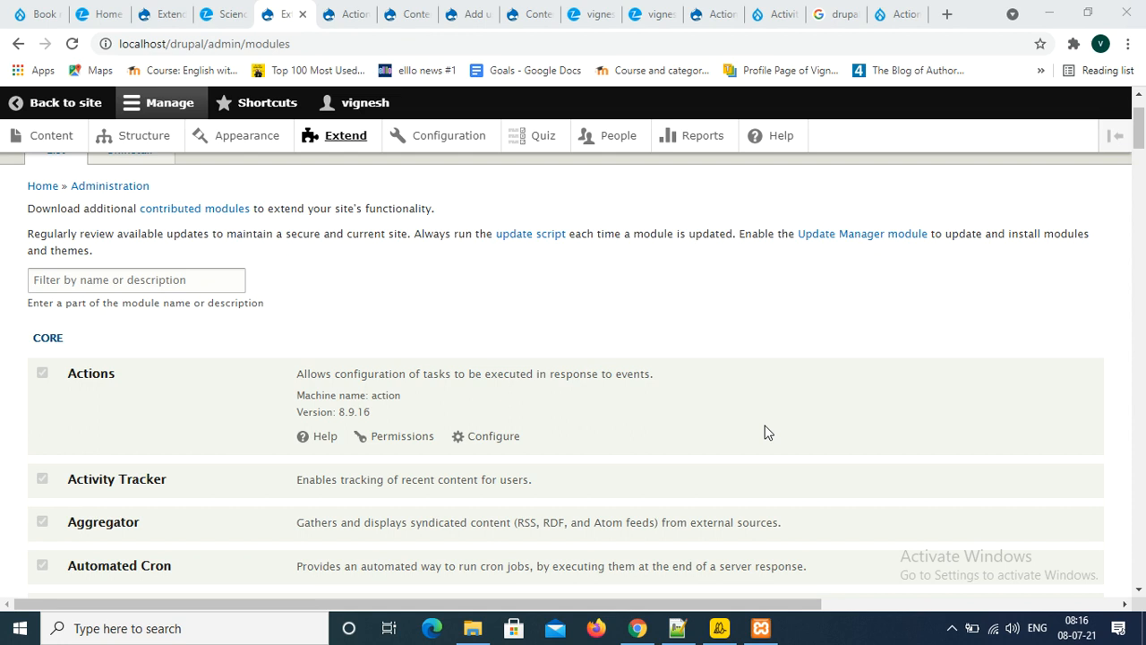
{"action": "mouse_move", "coordinate": [755, 444]}
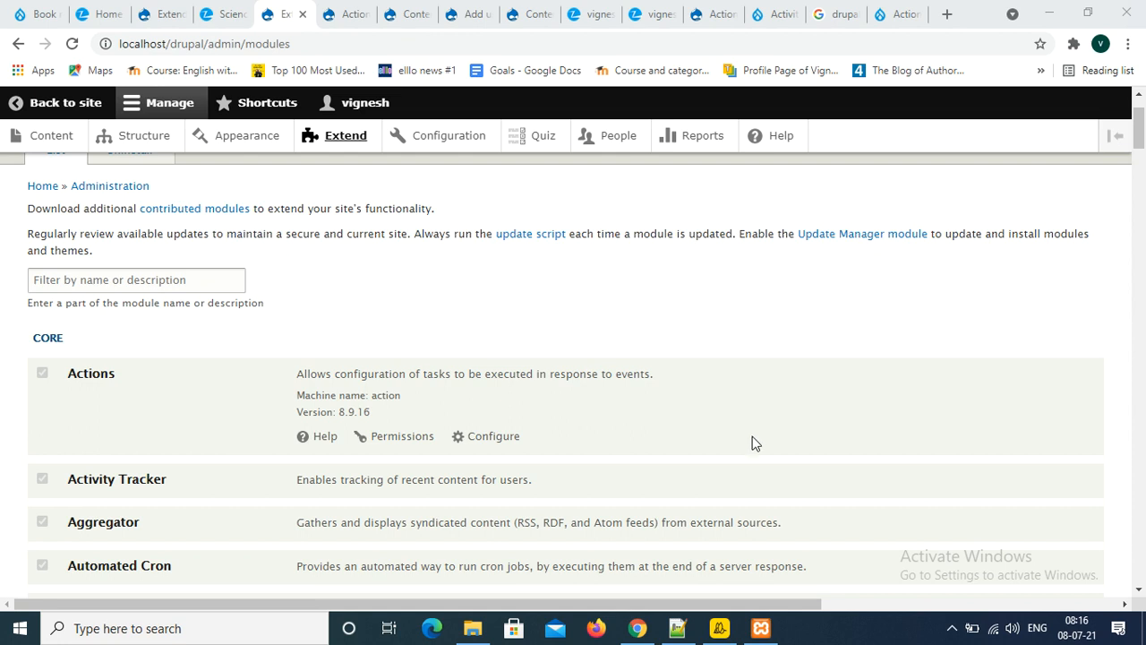
{"action": "mouse_move", "coordinate": [131, 397]}
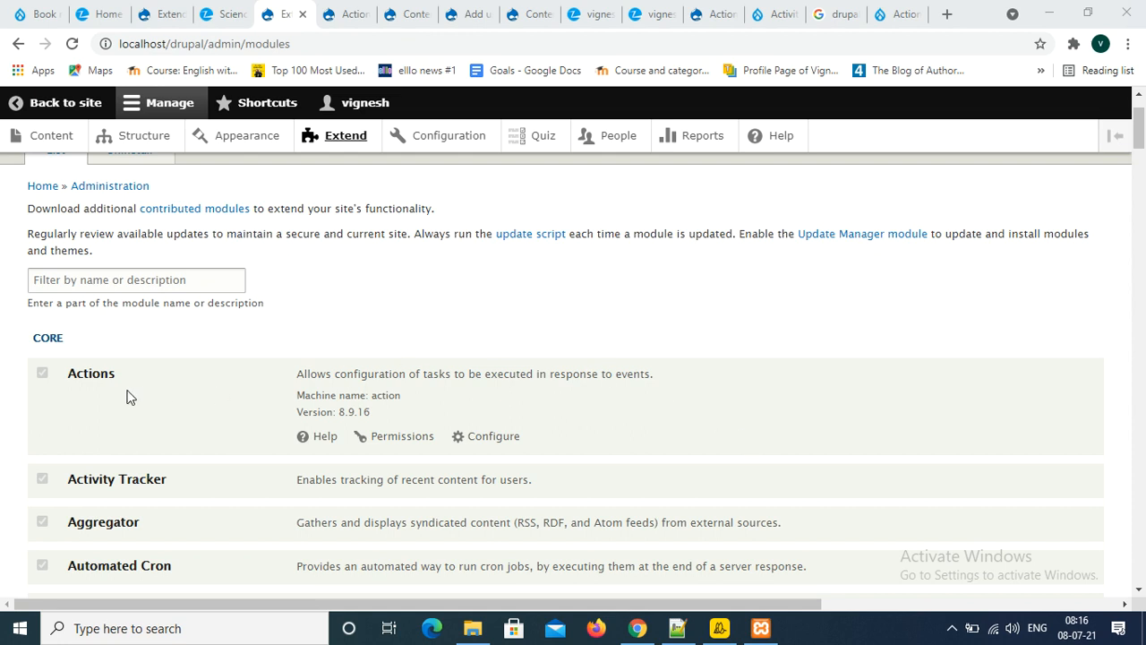
{"action": "mouse_move", "coordinate": [137, 398]}
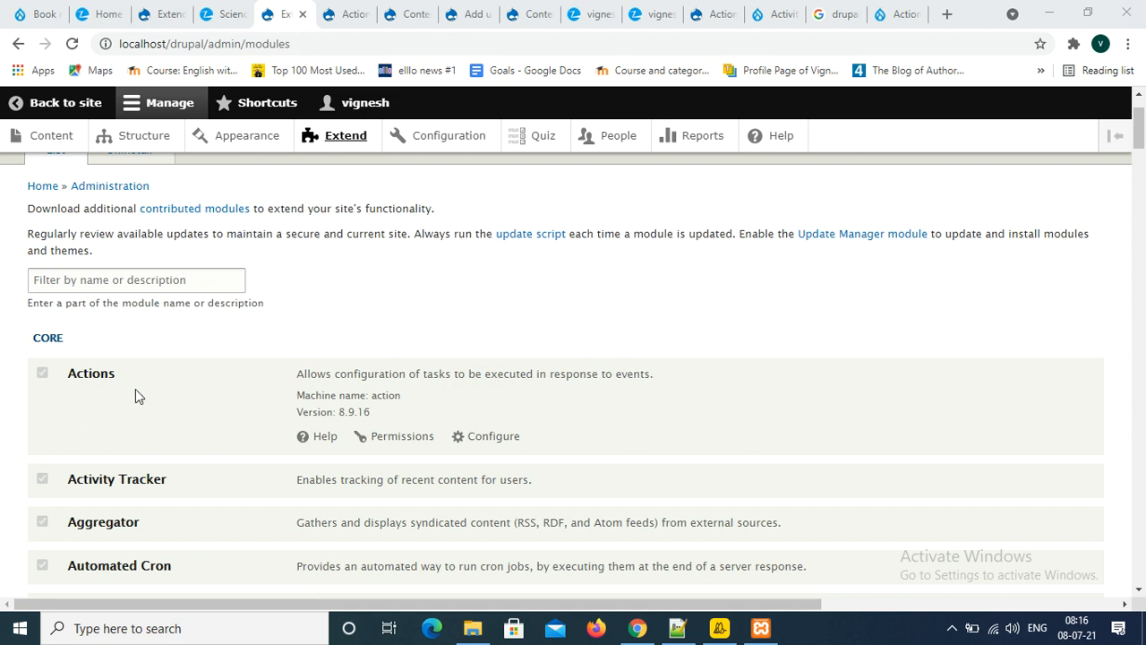
{"action": "mouse_move", "coordinate": [494, 437]}
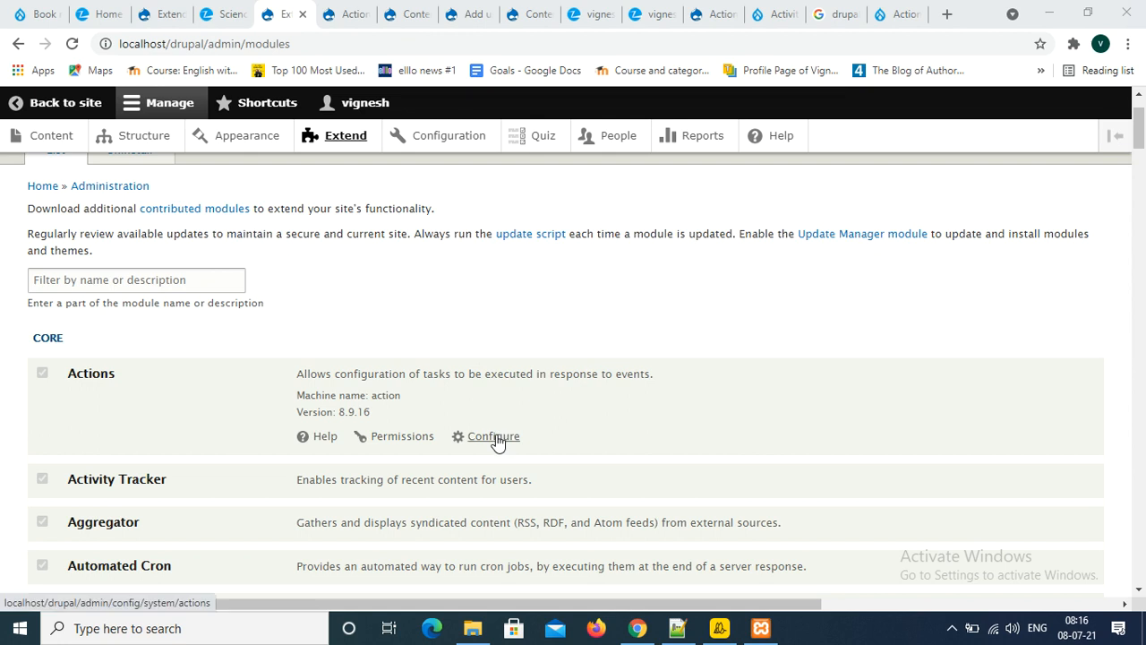
{"action": "left_click", "coordinate": [494, 437]}
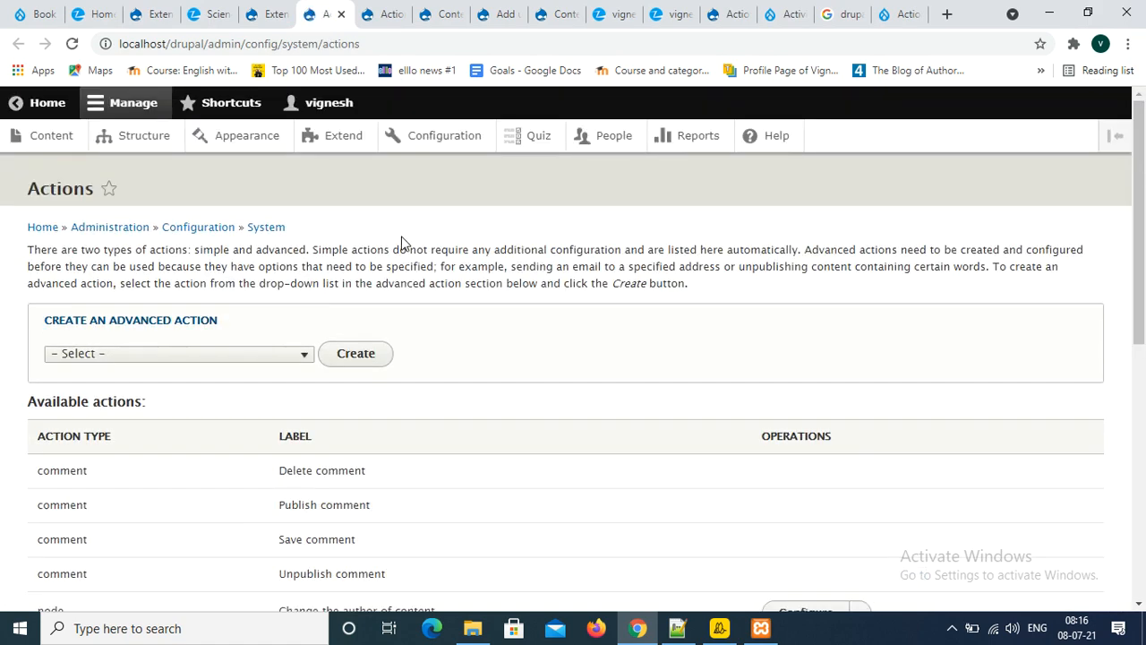
{"action": "mouse_move", "coordinate": [21, 249]}
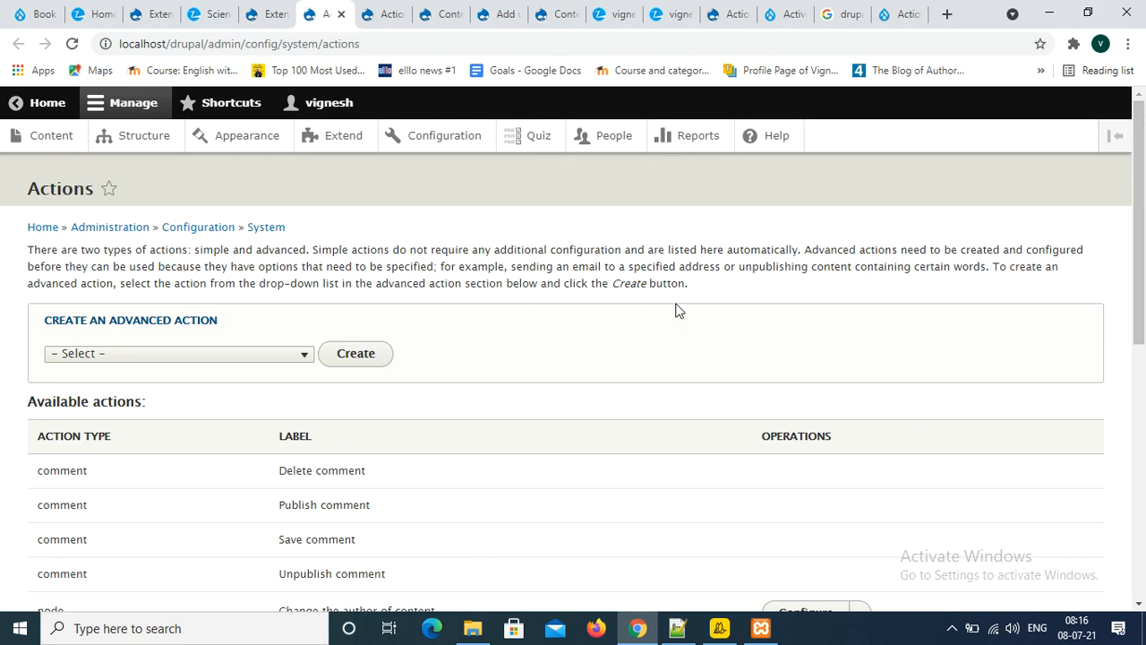
{"action": "scroll", "scroll_direction": "down", "scroll_amount": 3}
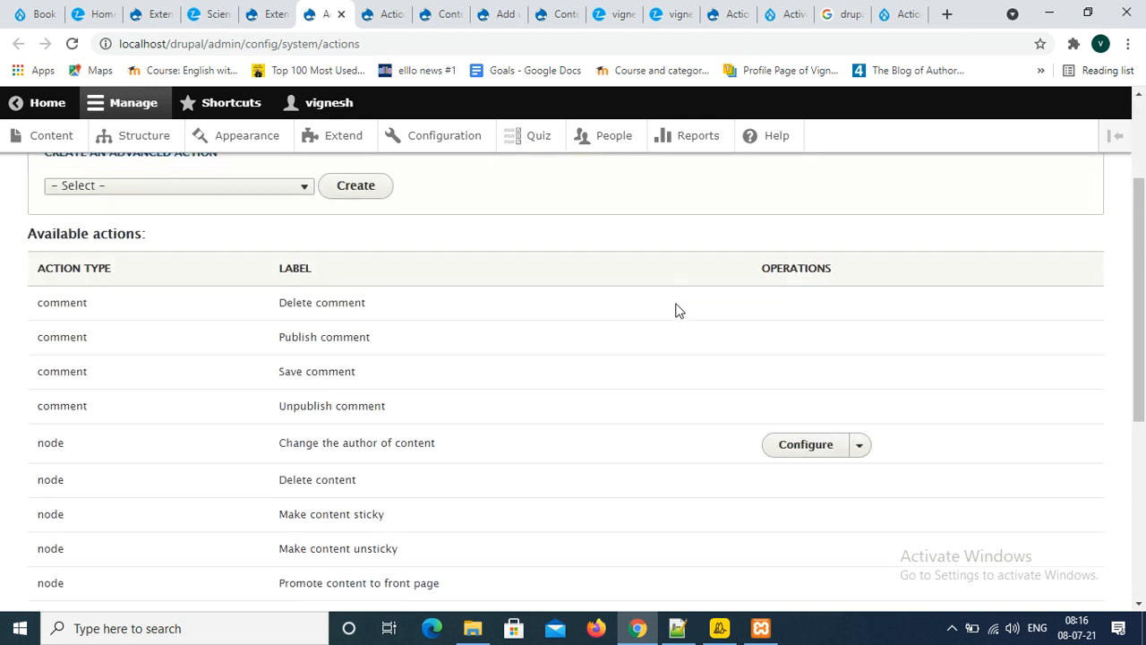
{"action": "scroll", "scroll_direction": "down", "scroll_amount": 3}
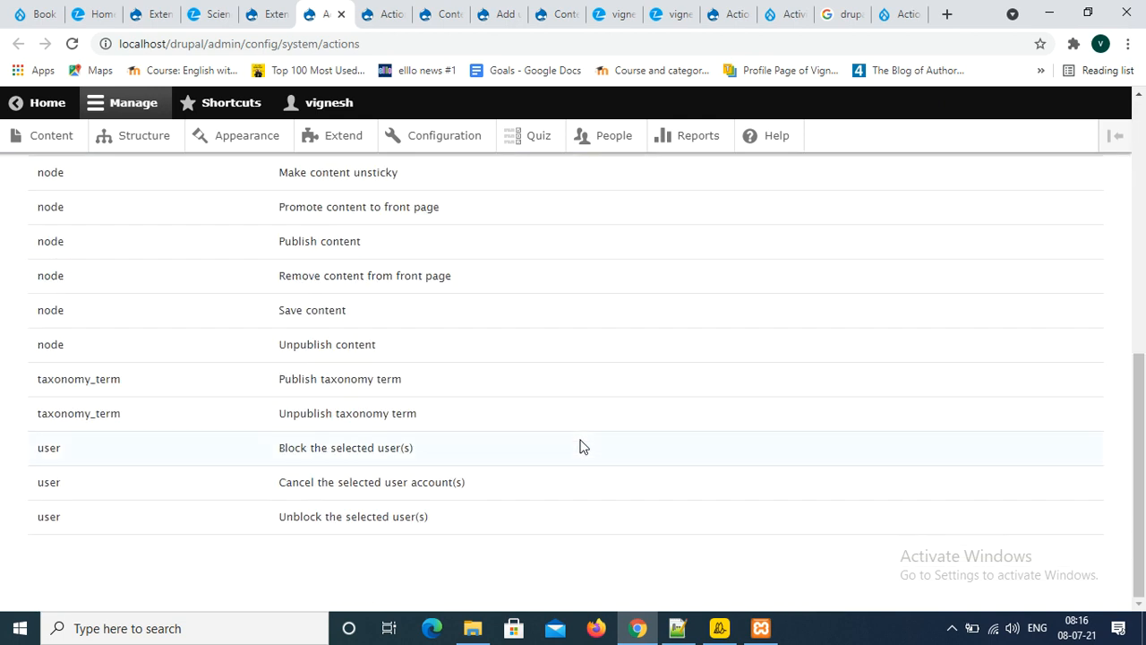
{"action": "scroll", "scroll_direction": "up", "scroll_amount": 3}
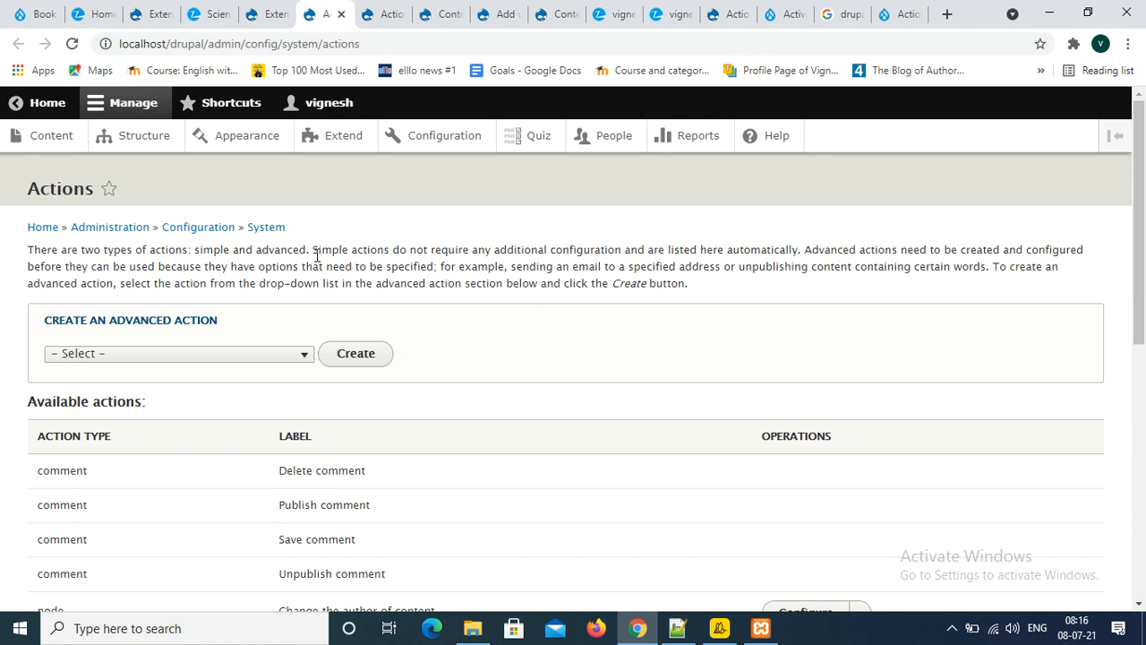
{"action": "mouse_move", "coordinate": [502, 304]}
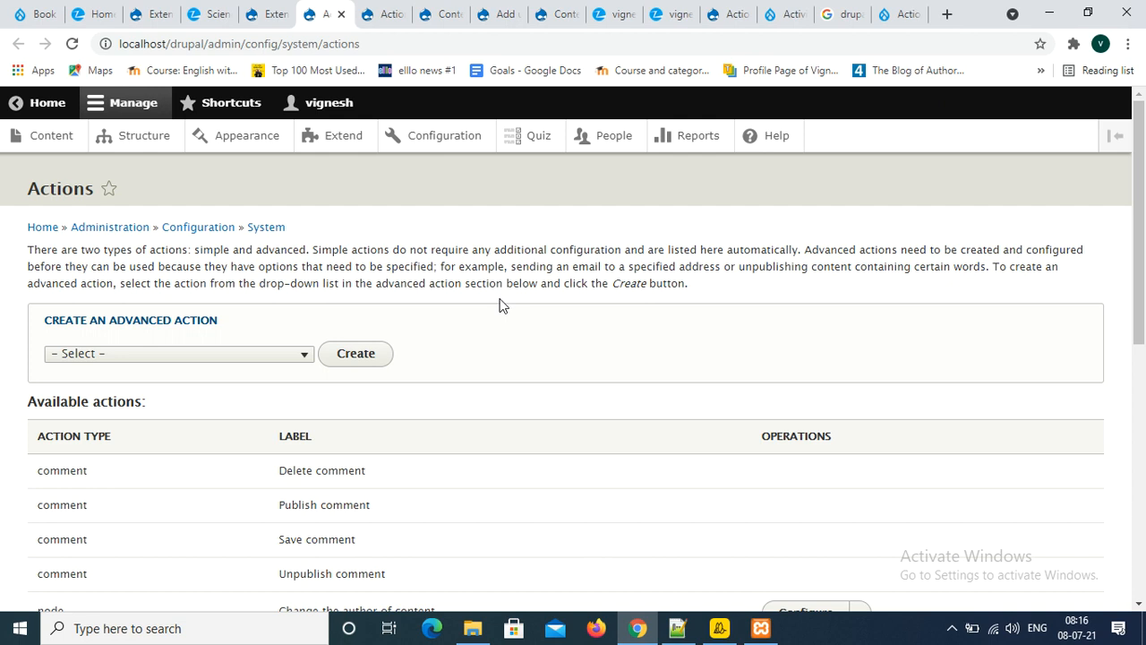
{"action": "mouse_move", "coordinate": [252, 324]}
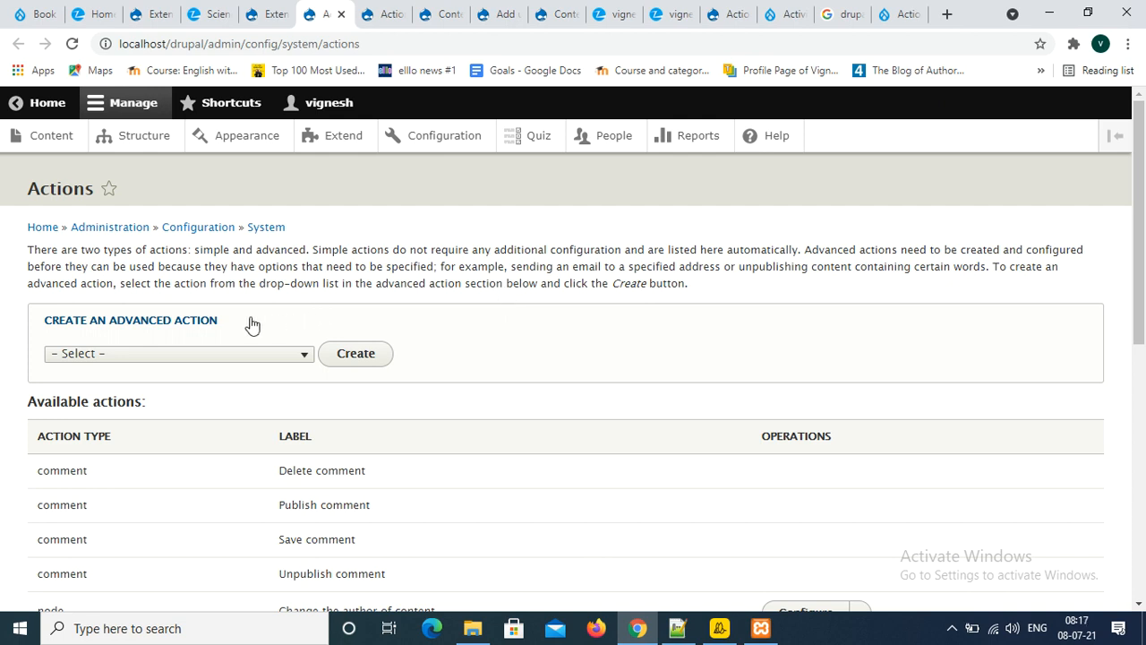
Choose 'Change the author of content' as the advanced action type and submit it for creation
{"action": "left_click", "coordinate": [179, 353]}
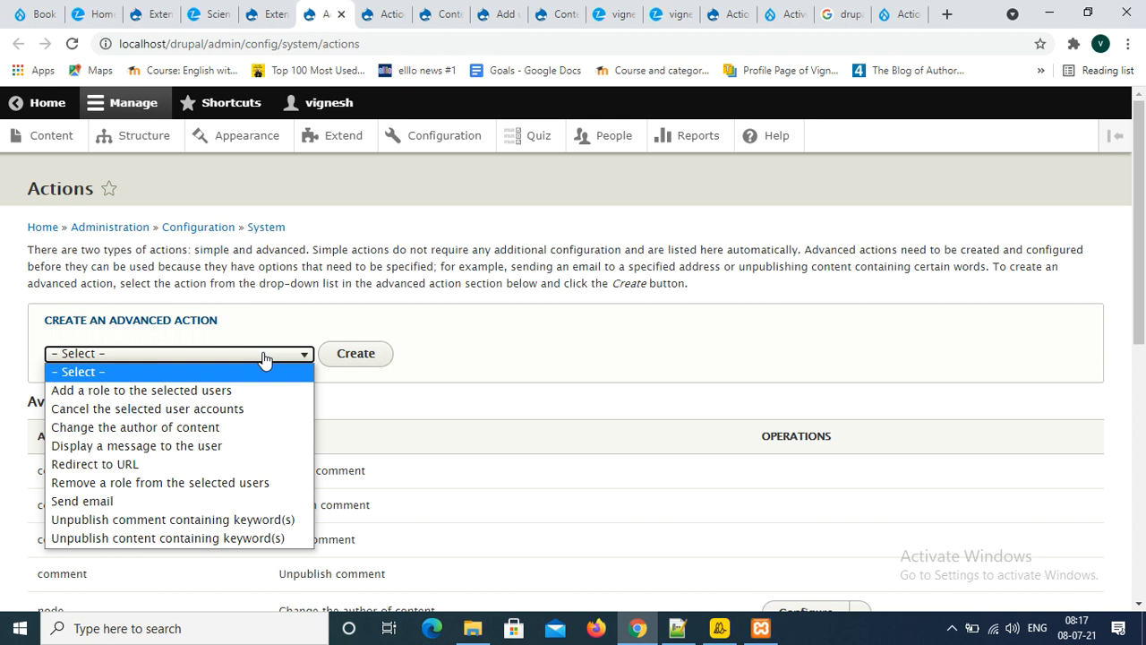
{"action": "left_click", "coordinate": [136, 427]}
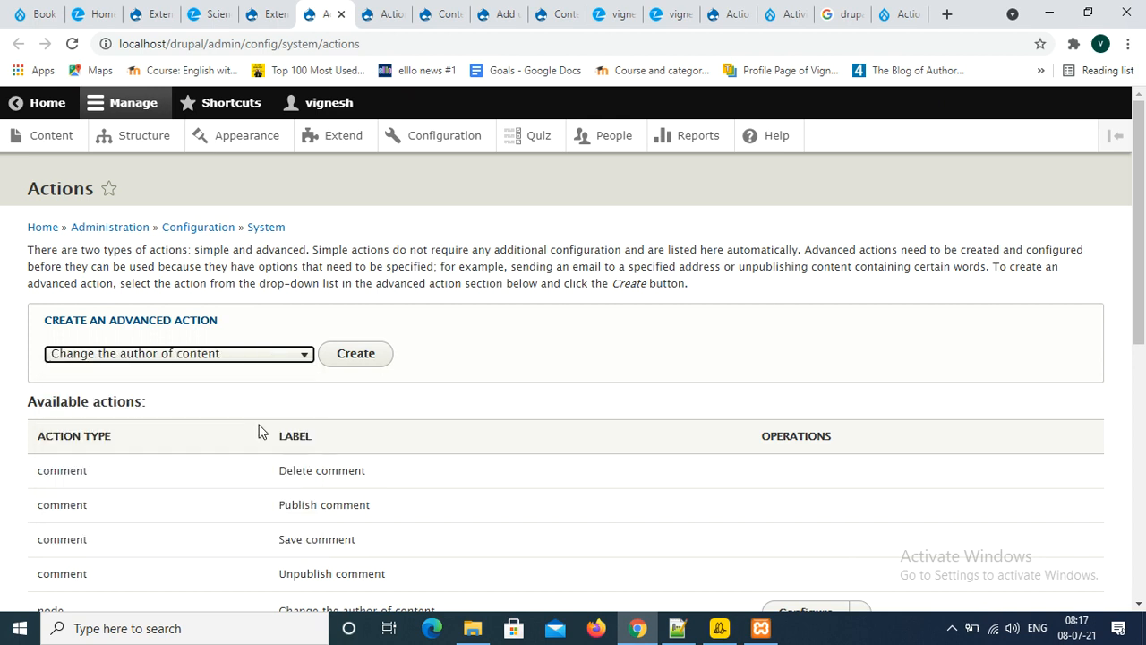
{"action": "left_click", "coordinate": [354, 353]}
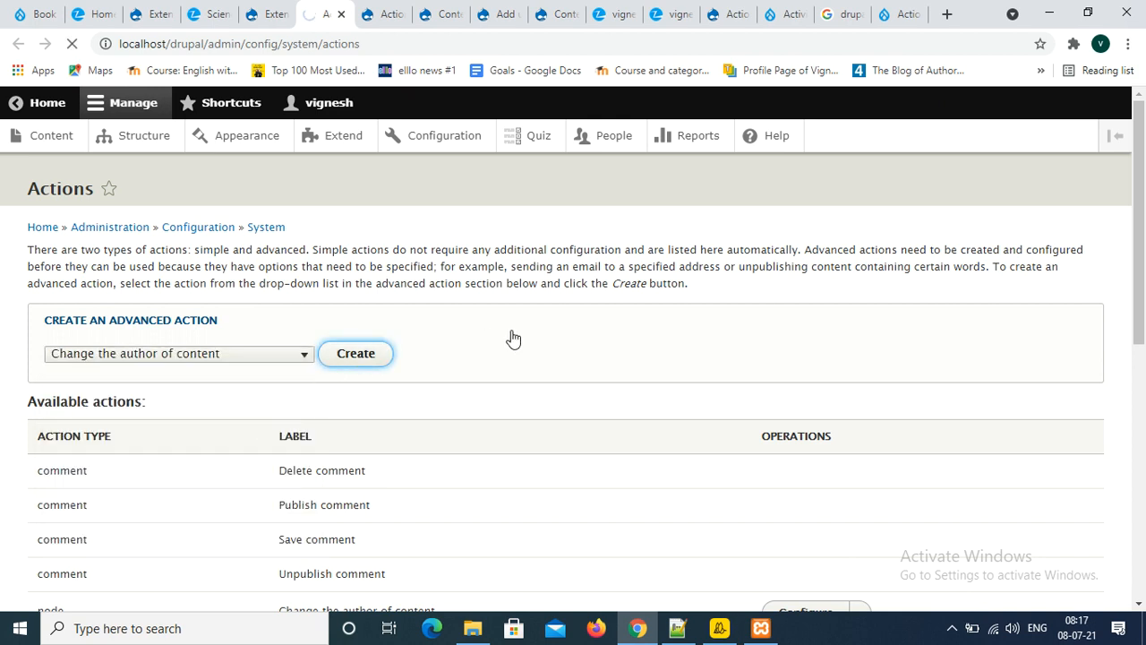
{"action": "left_click", "coordinate": [355, 353]}
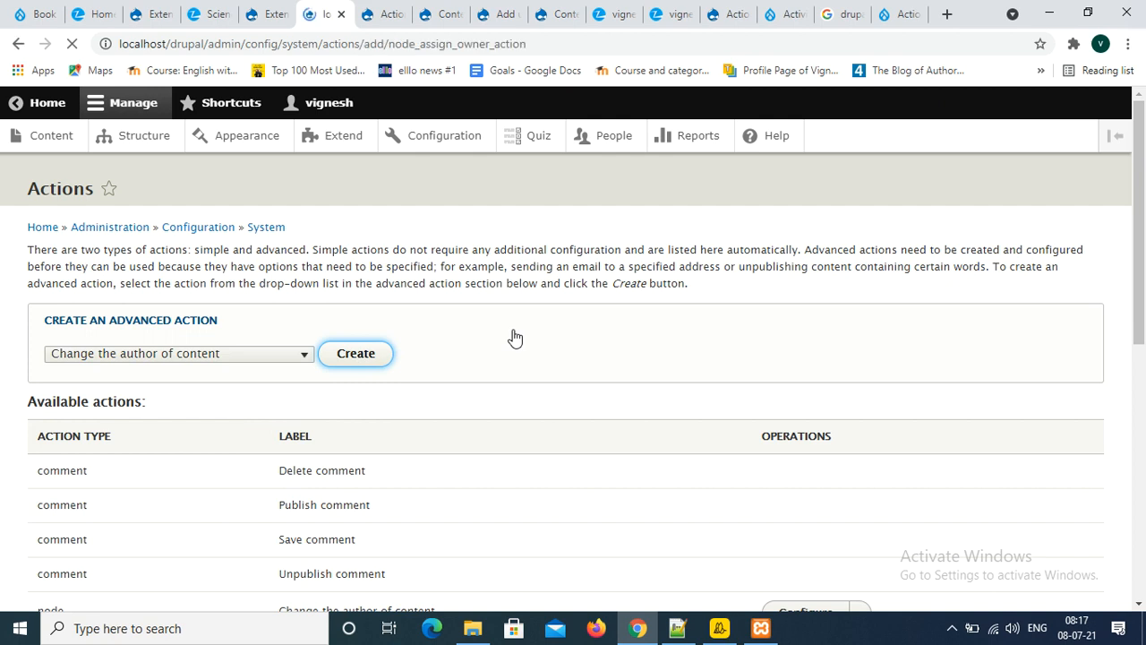
Set Username to user1, label the action 'Change the author of content to user1', and save it
{"action": "left_click", "coordinate": [355, 353]}
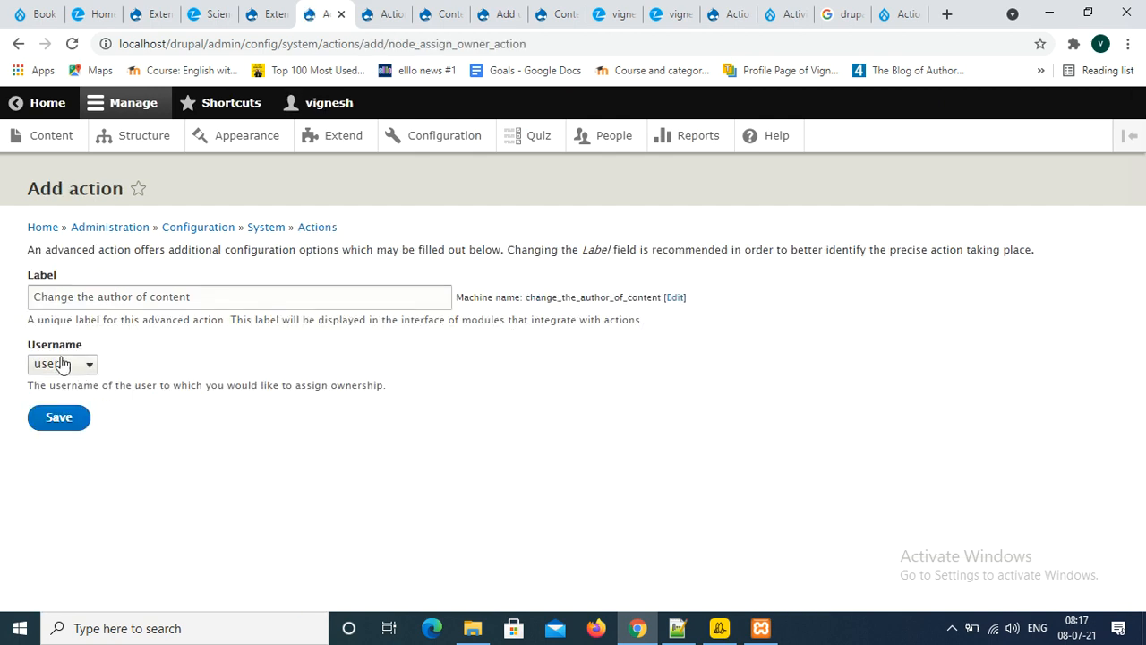
{"action": "left_click", "coordinate": [63, 363]}
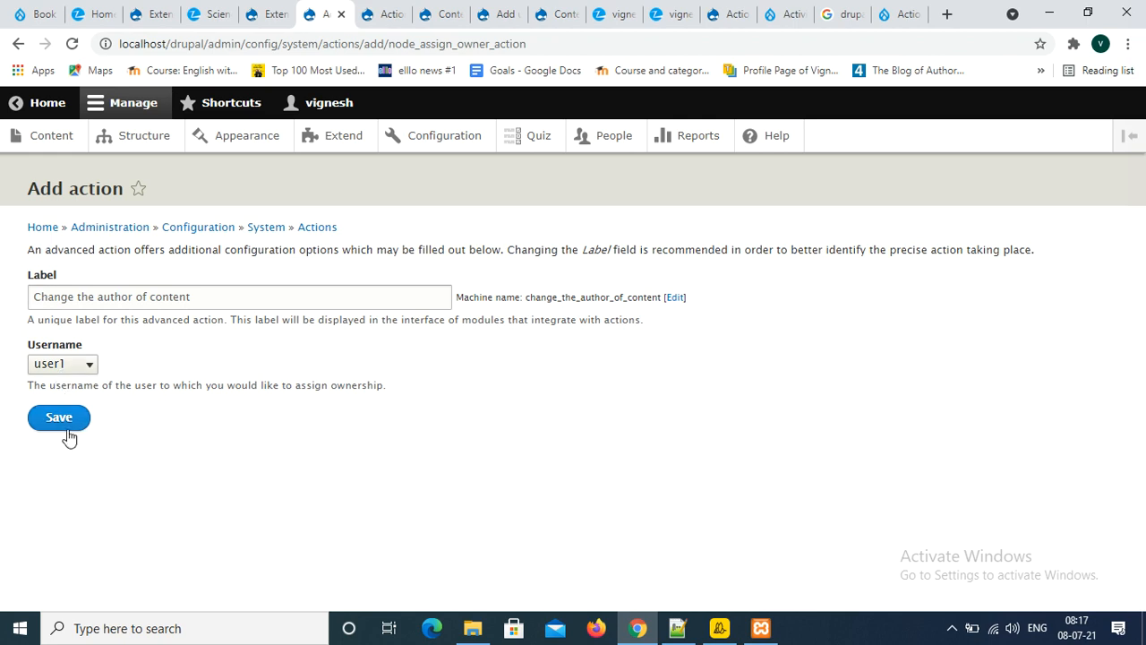
{"action": "double_click", "coordinate": [168, 297]}
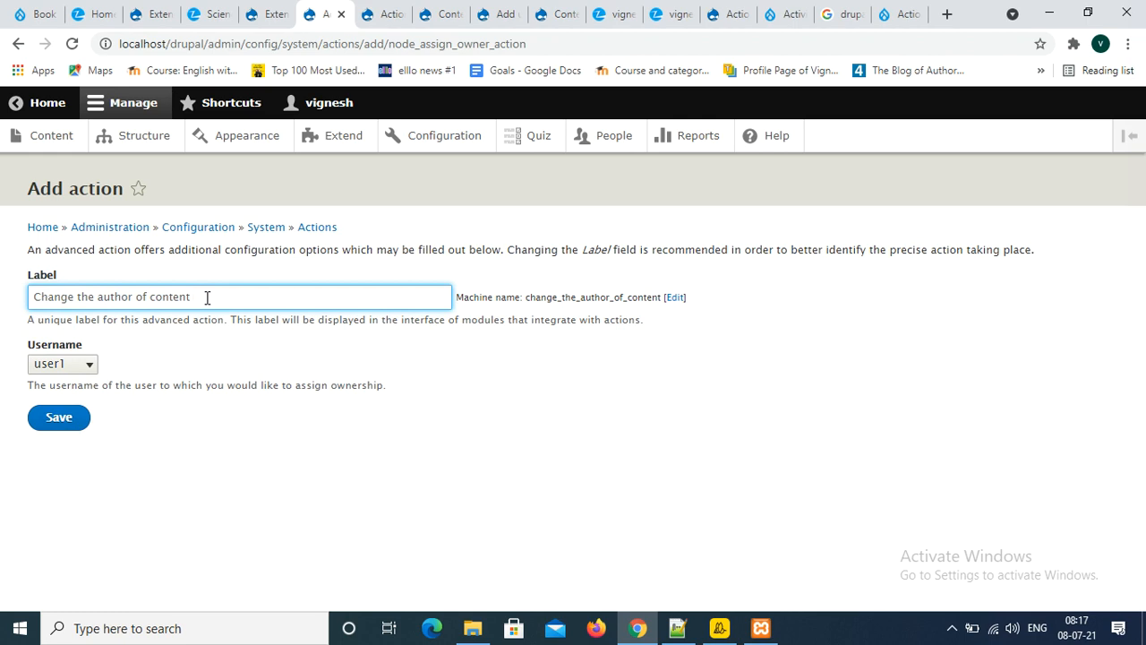
{"action": "type", "text": "user1"}
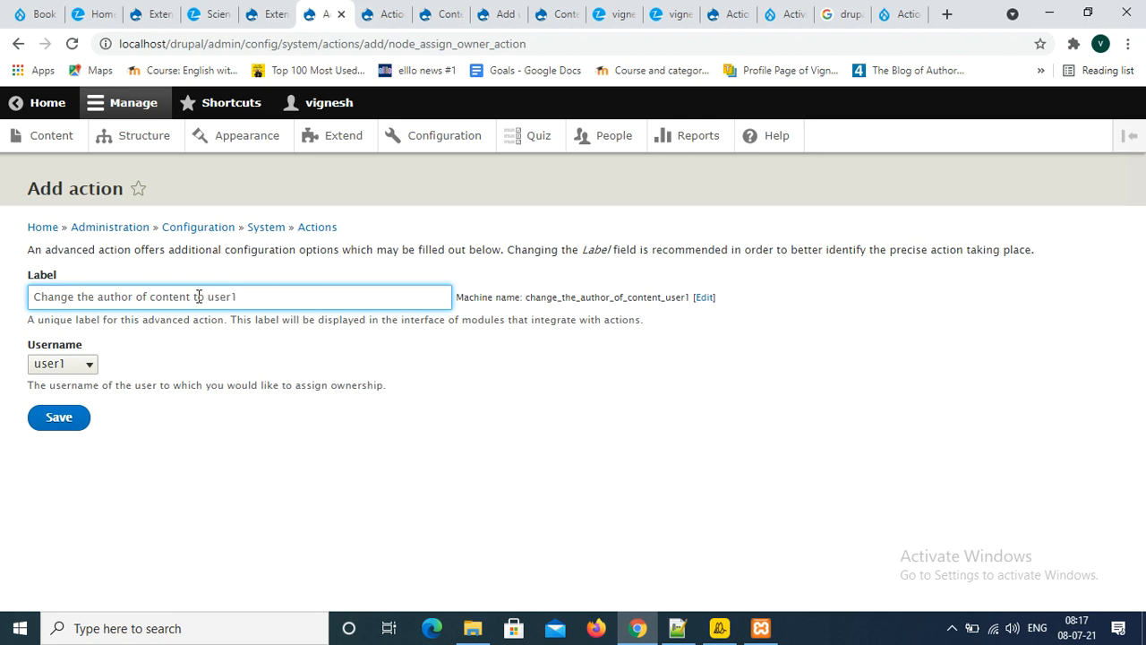
{"action": "left_click", "coordinate": [57, 417]}
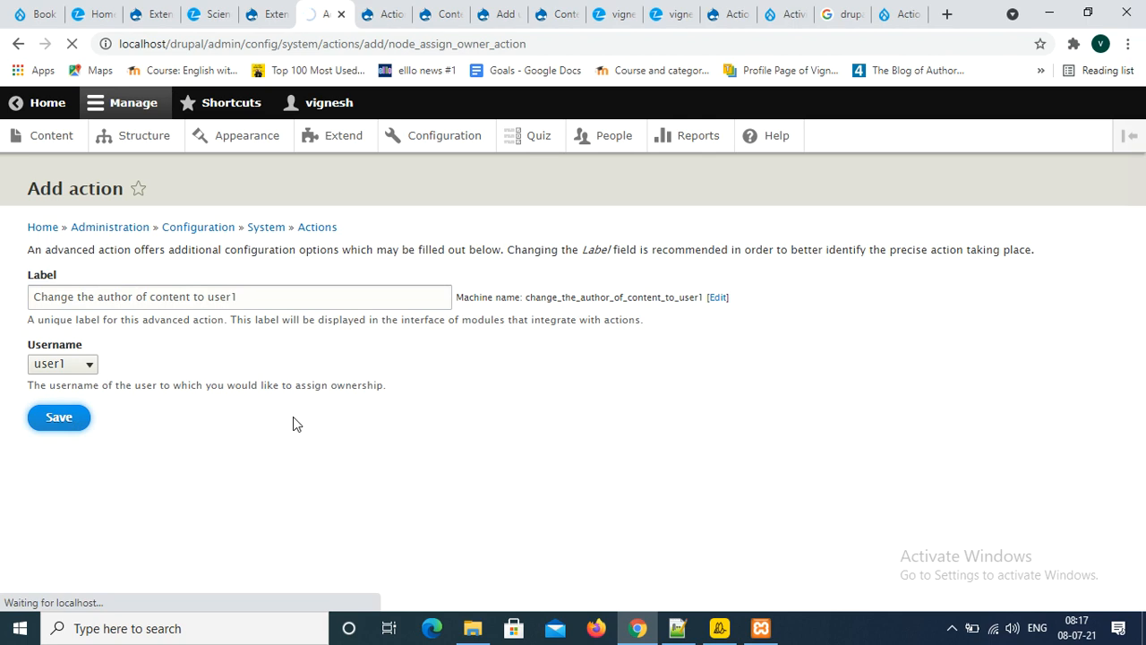
{"action": "left_click", "coordinate": [57, 418]}
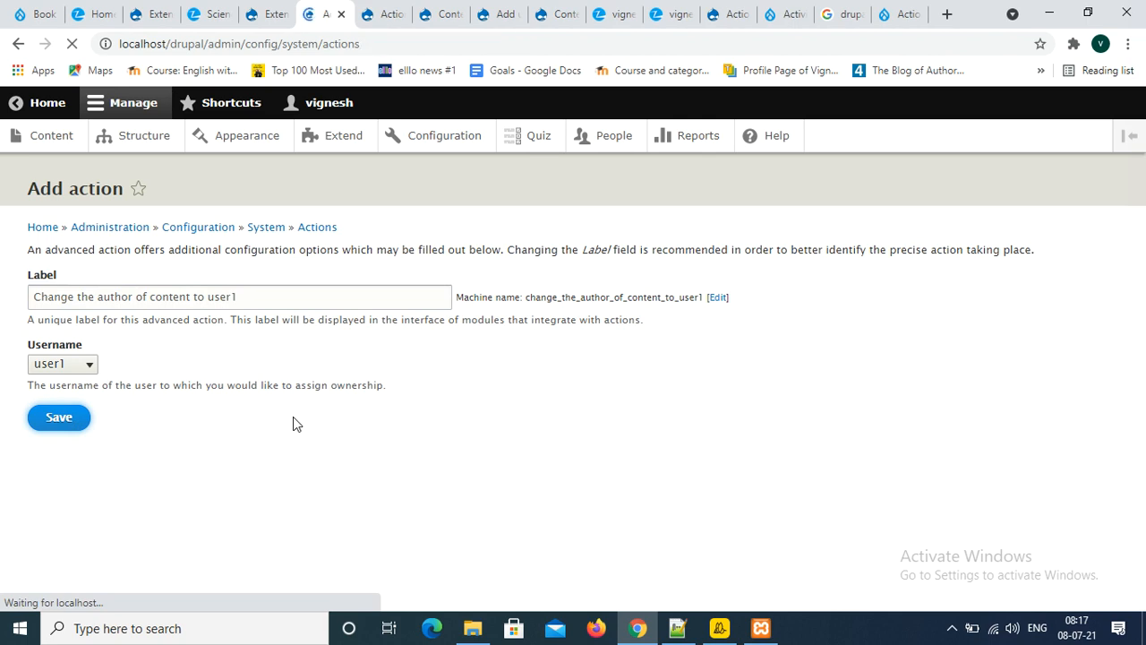
Reopen the 'Change the author of content to user1' action's edit form from the Actions list
{"action": "left_click", "coordinate": [57, 417]}
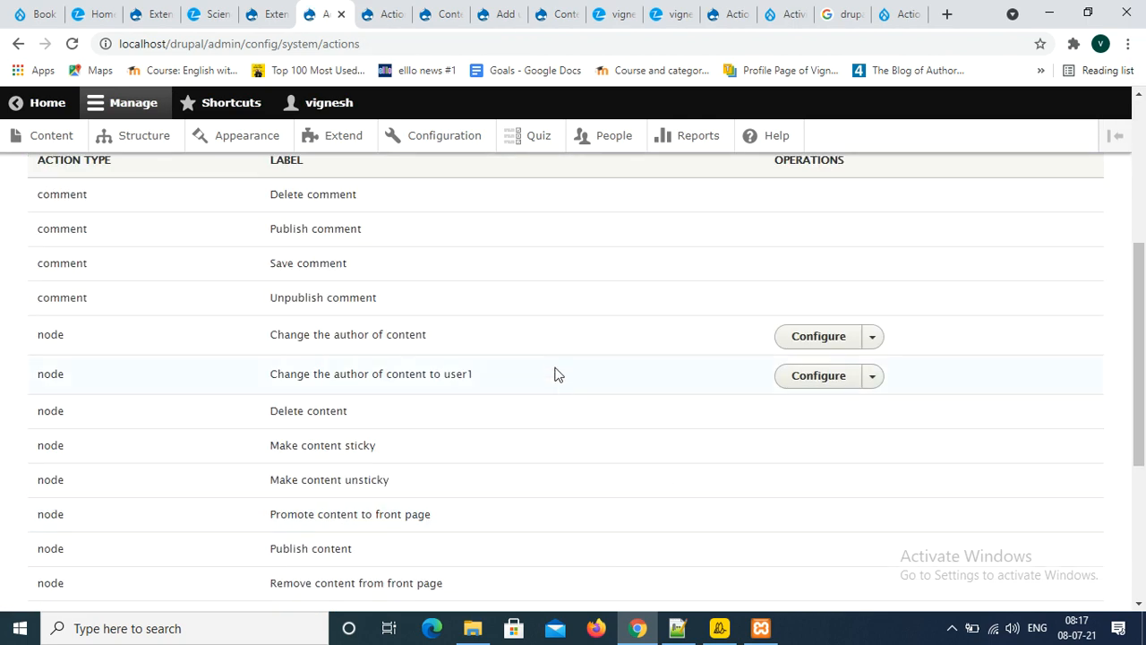
{"action": "mouse_move", "coordinate": [516, 379]}
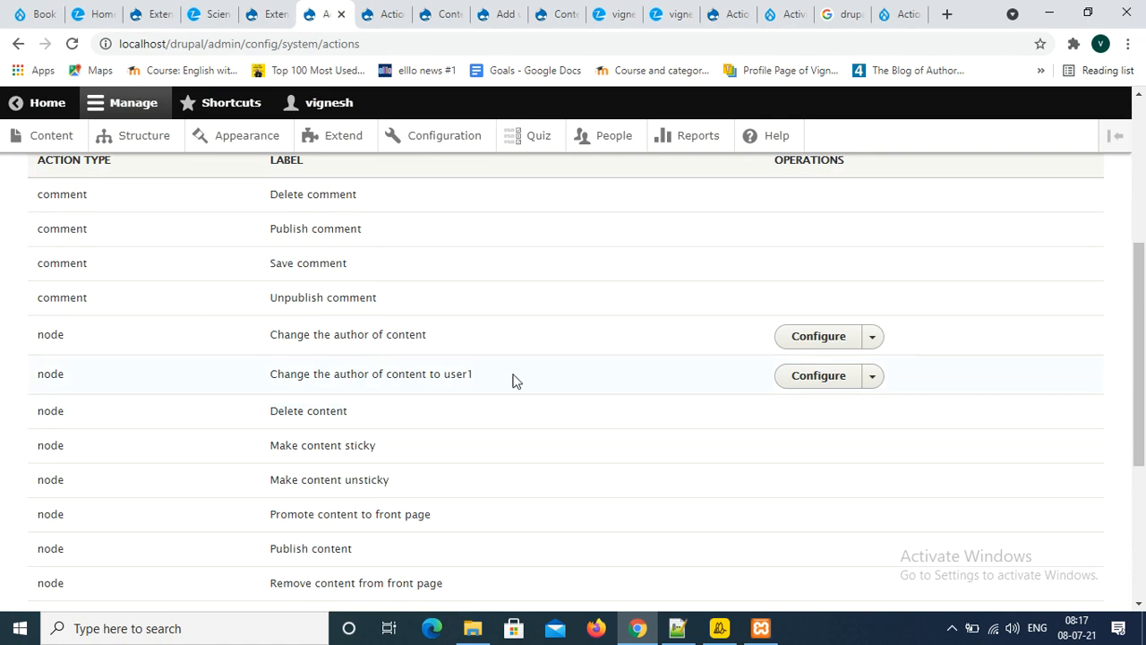
{"action": "mouse_move", "coordinate": [817, 376]}
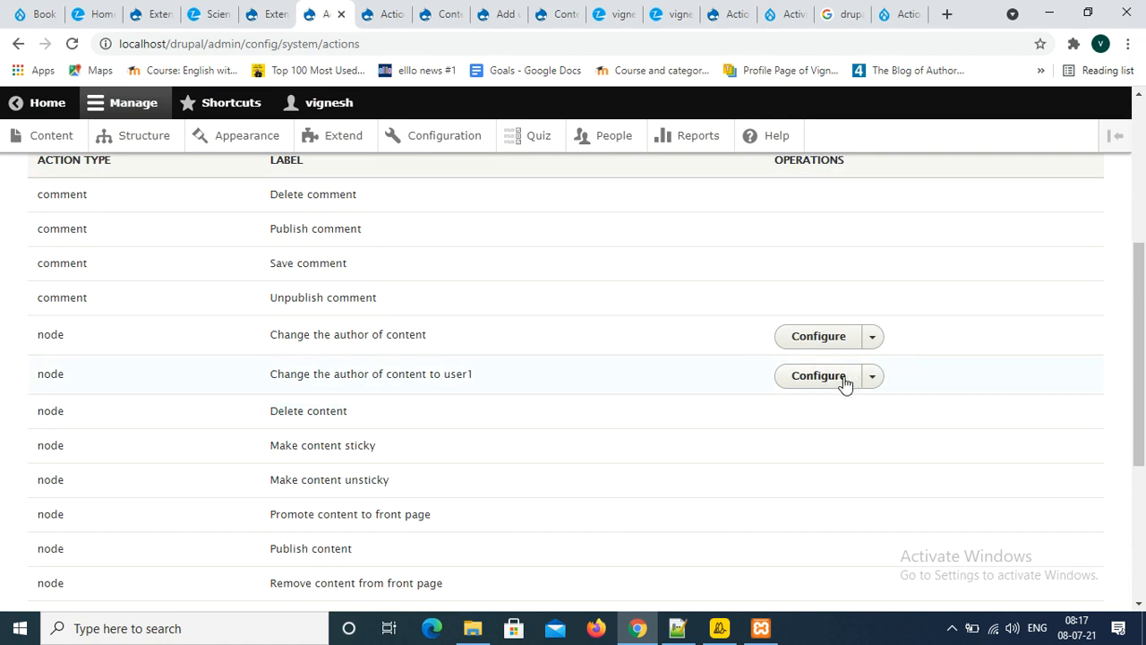
{"action": "left_click", "coordinate": [817, 377]}
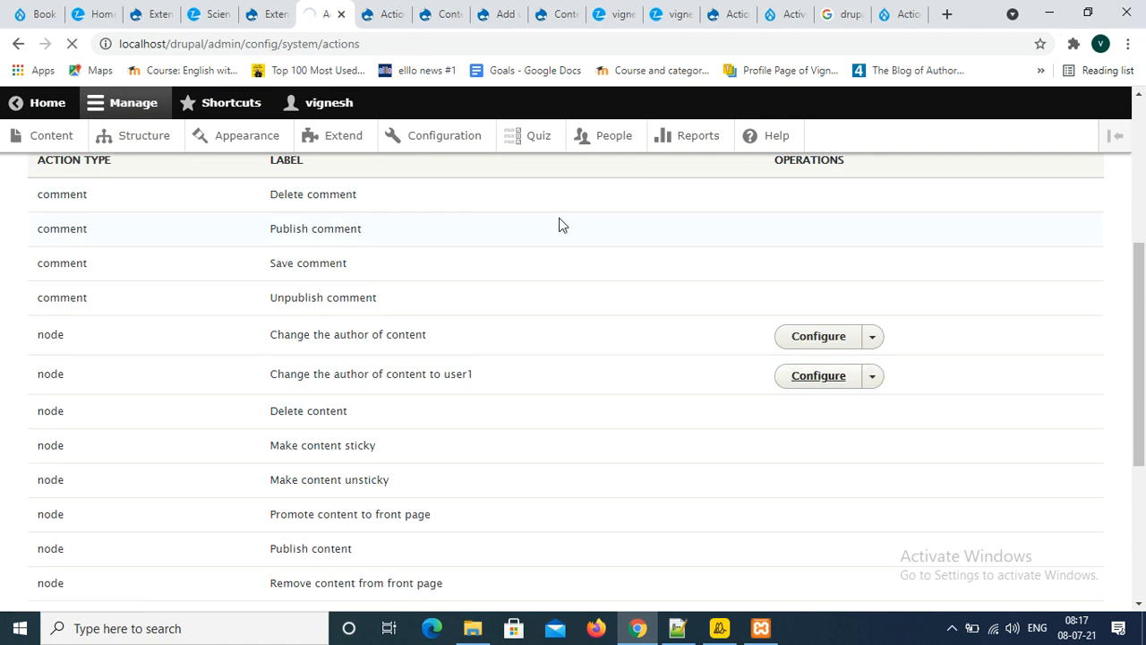
{"action": "left_click", "coordinate": [817, 376]}
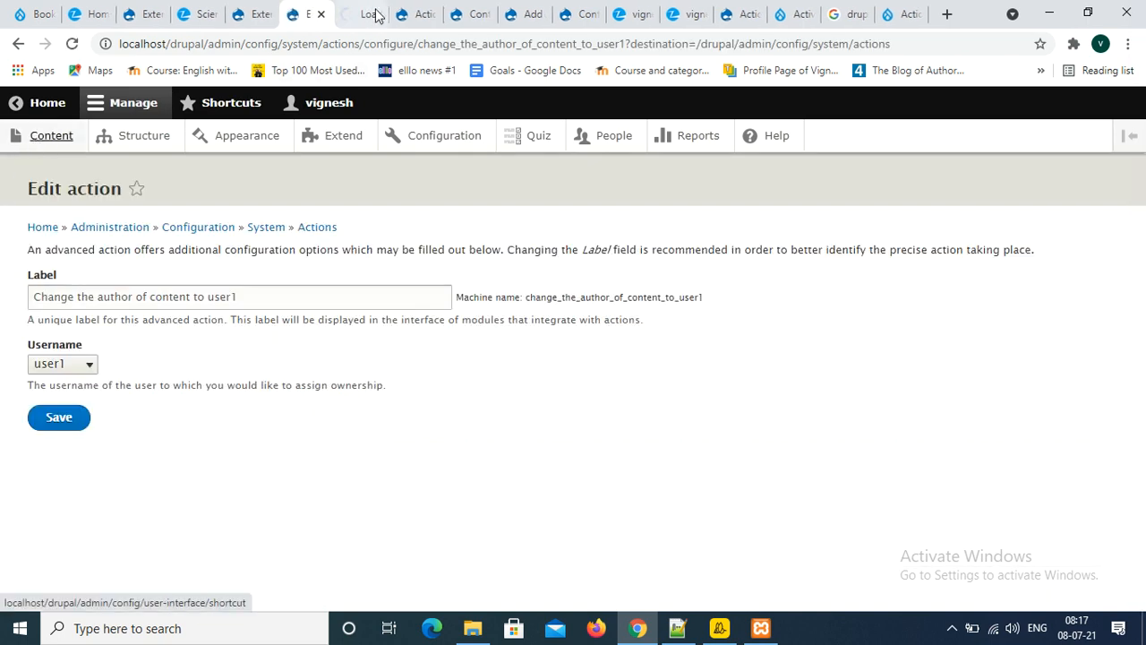
On the Content overview, apply 'Change the author of content to user1' to Chapter 1 and Science
{"action": "left_click", "coordinate": [358, 15]}
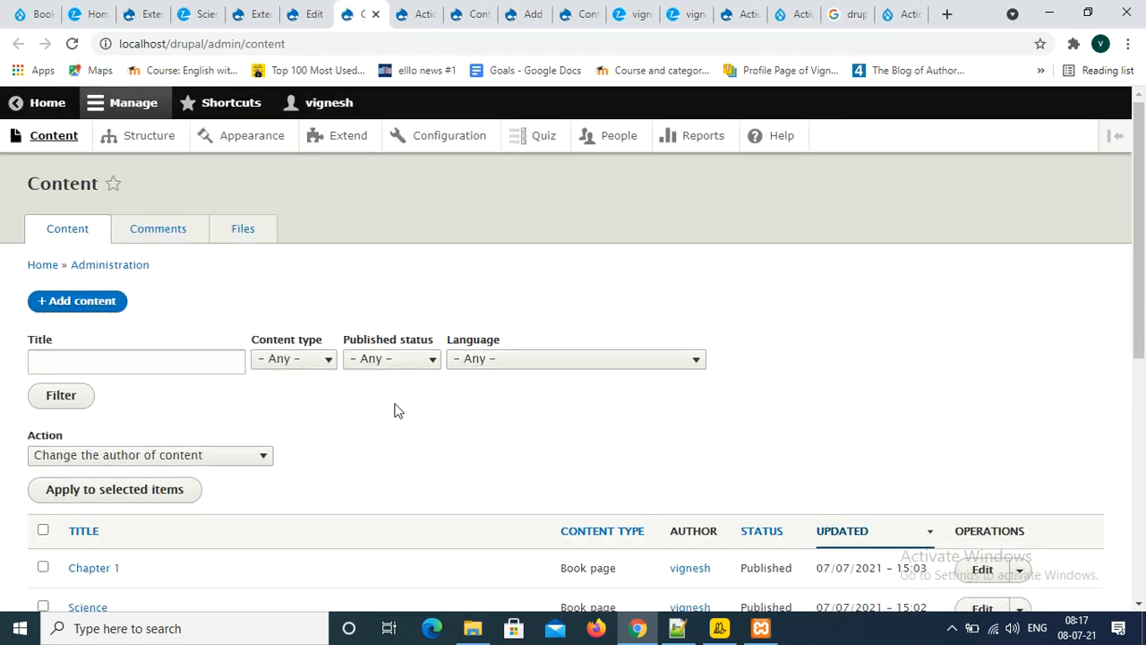
{"action": "scroll", "scroll_direction": "down", "scroll_amount": 3}
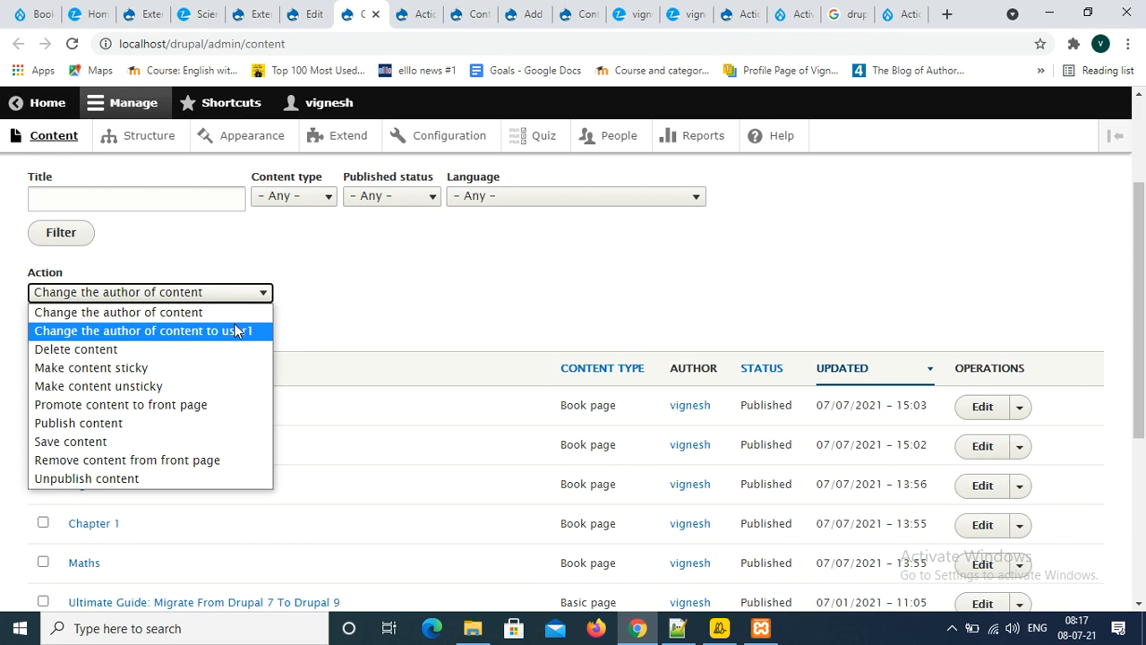
{"action": "mouse_move", "coordinate": [236, 338]}
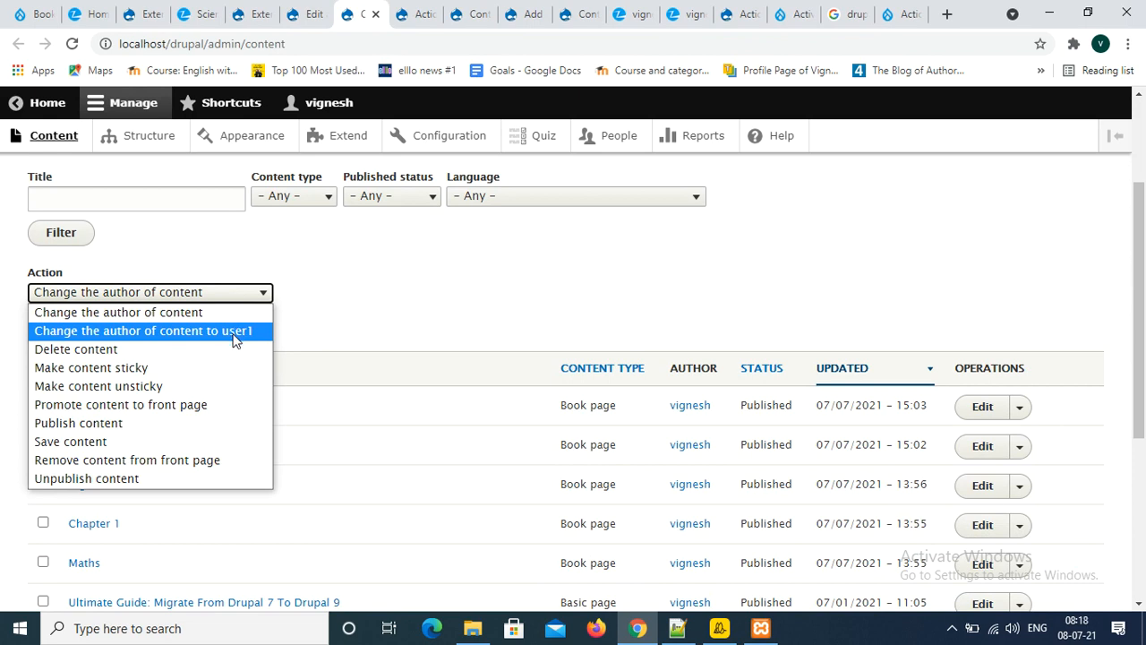
{"action": "left_click", "coordinate": [143, 329]}
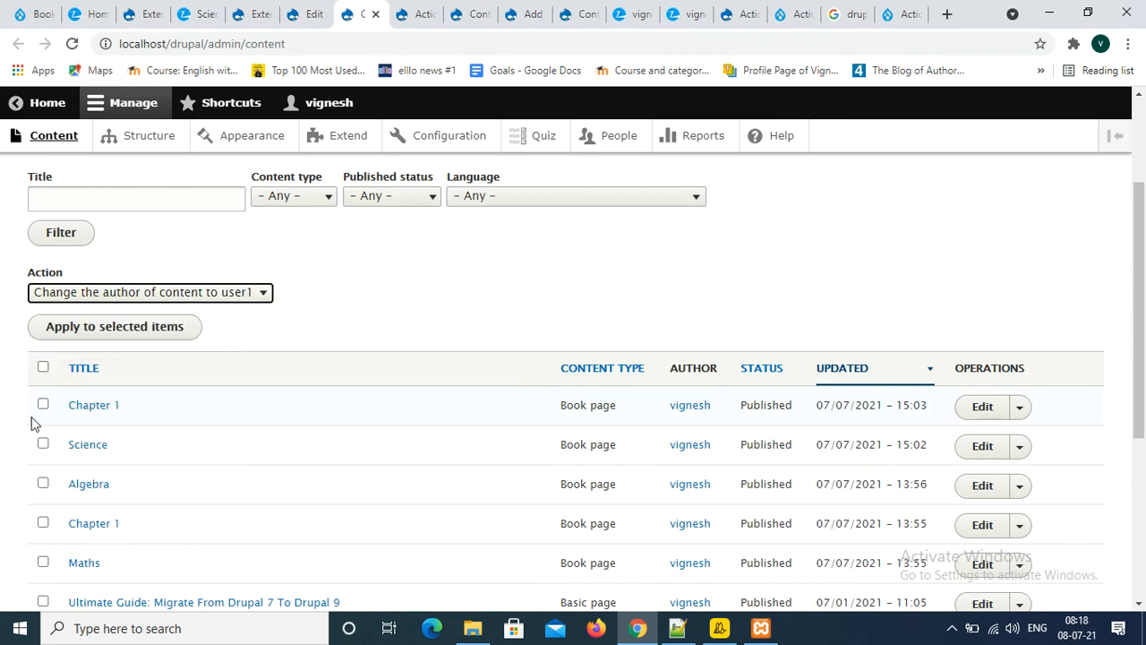
{"action": "left_click", "coordinate": [43, 404]}
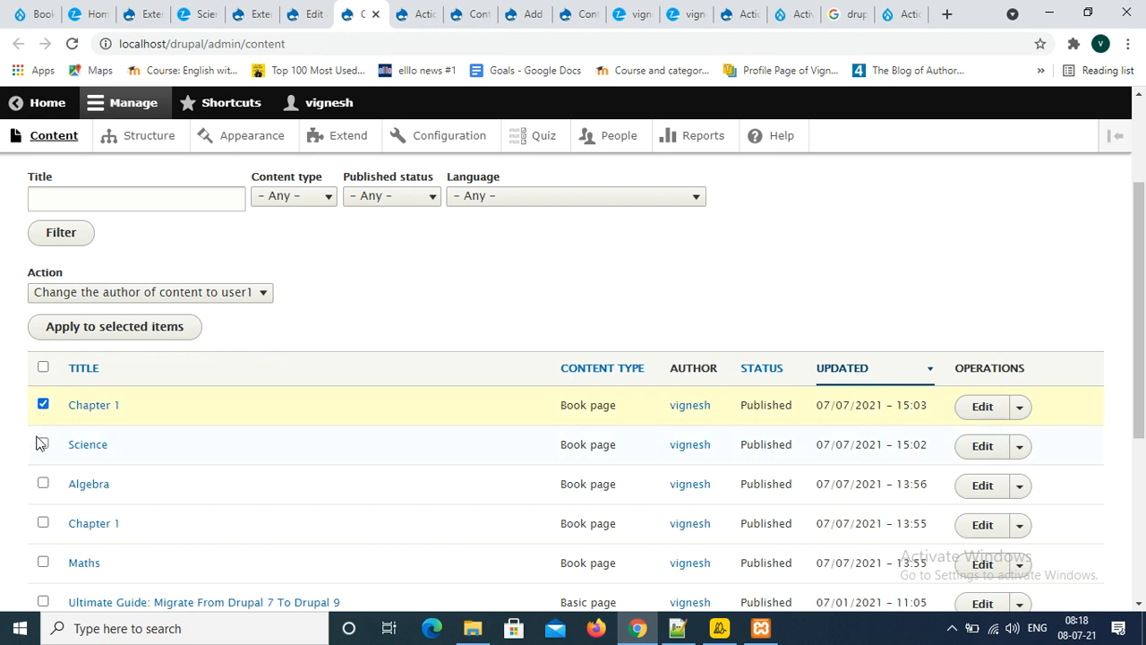
{"action": "left_click", "coordinate": [43, 444]}
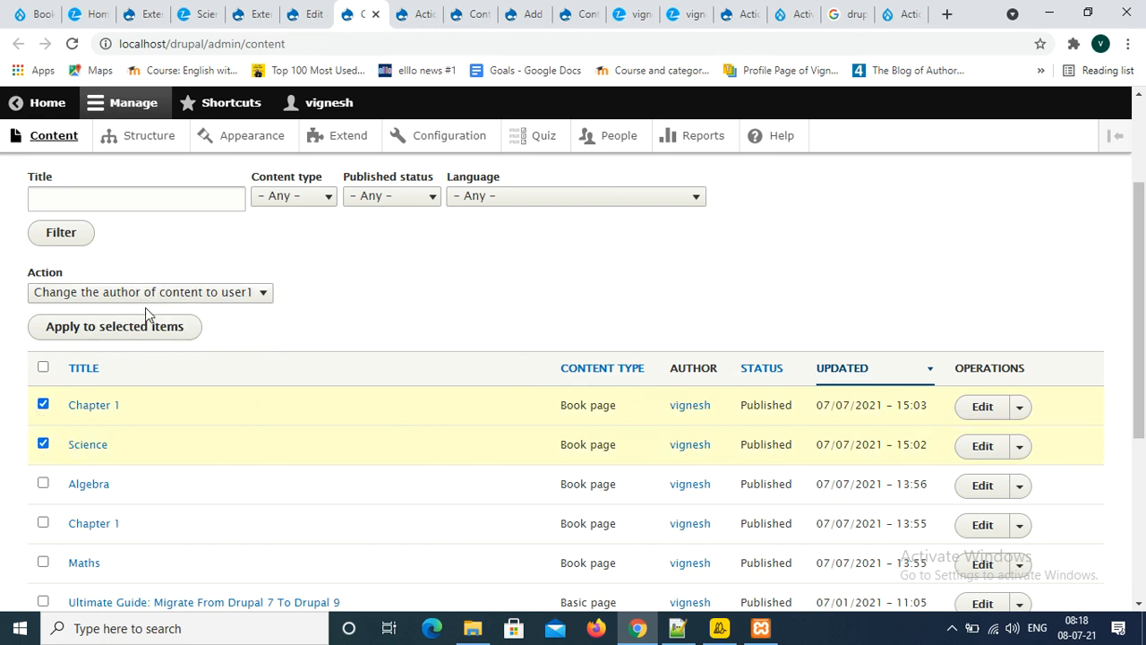
{"action": "left_click", "coordinate": [115, 326]}
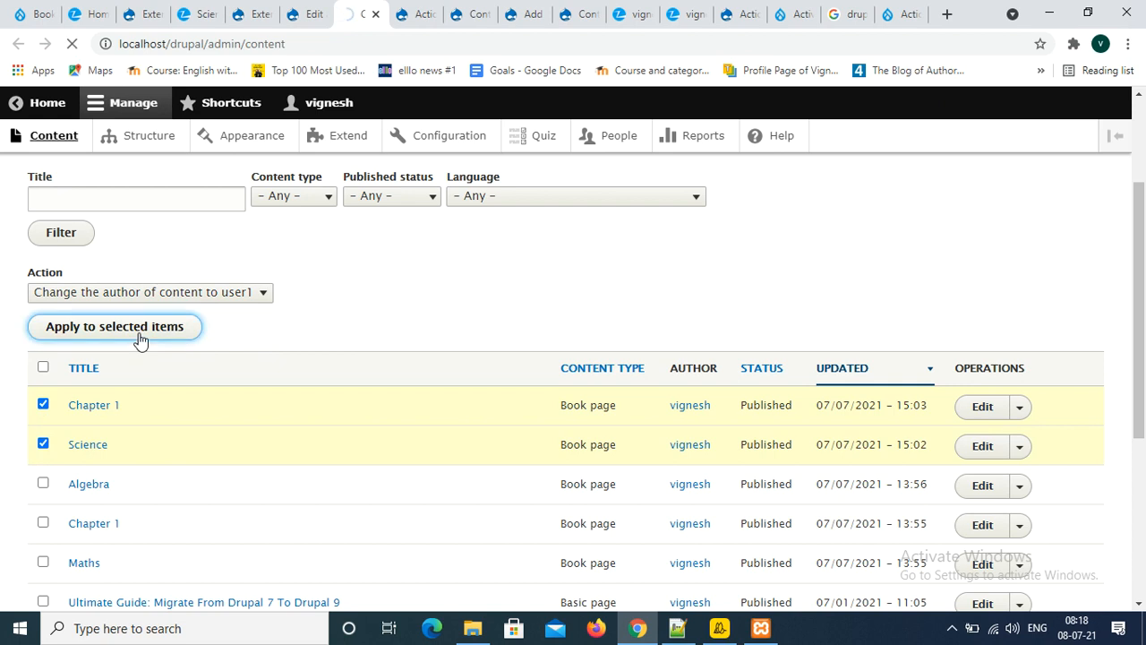
{"action": "left_click", "coordinate": [114, 326]}
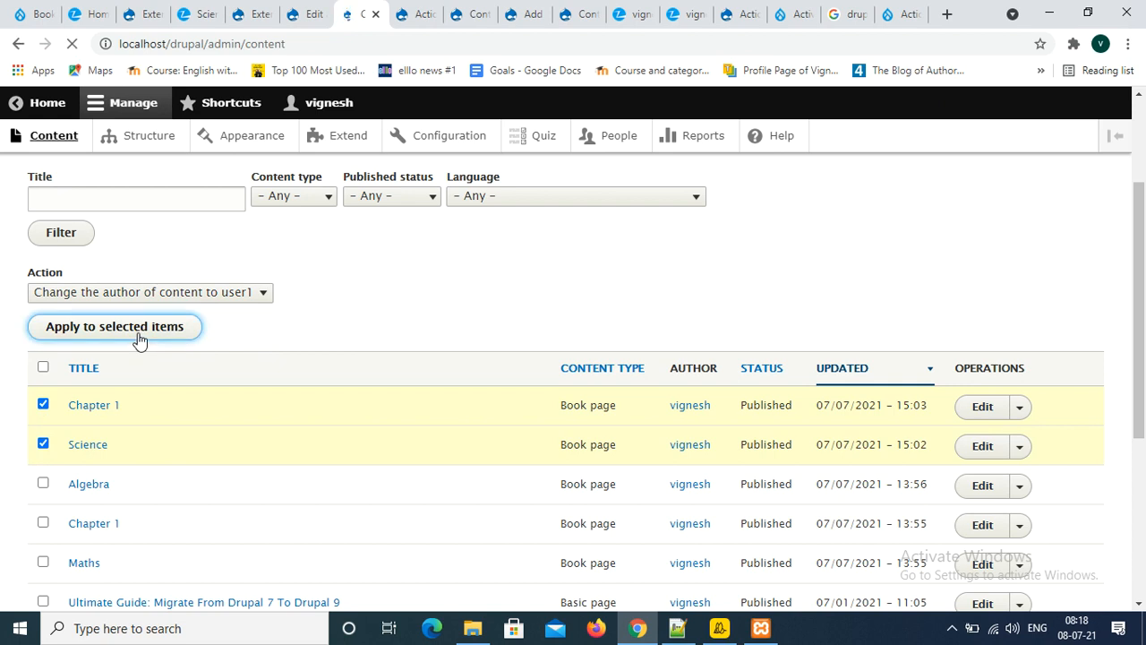
Confirm the change applied to 2 items and verify Chapter 1 and Science list user1 as author
{"action": "left_click", "coordinate": [114, 326]}
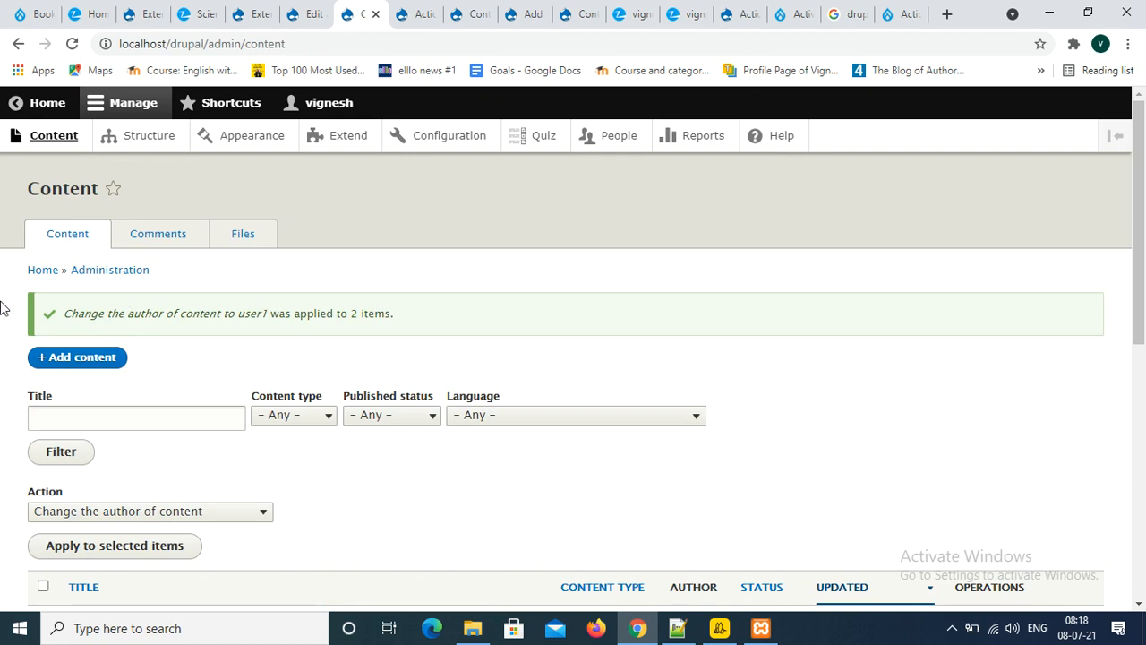
{"action": "mouse_move", "coordinate": [68, 322]}
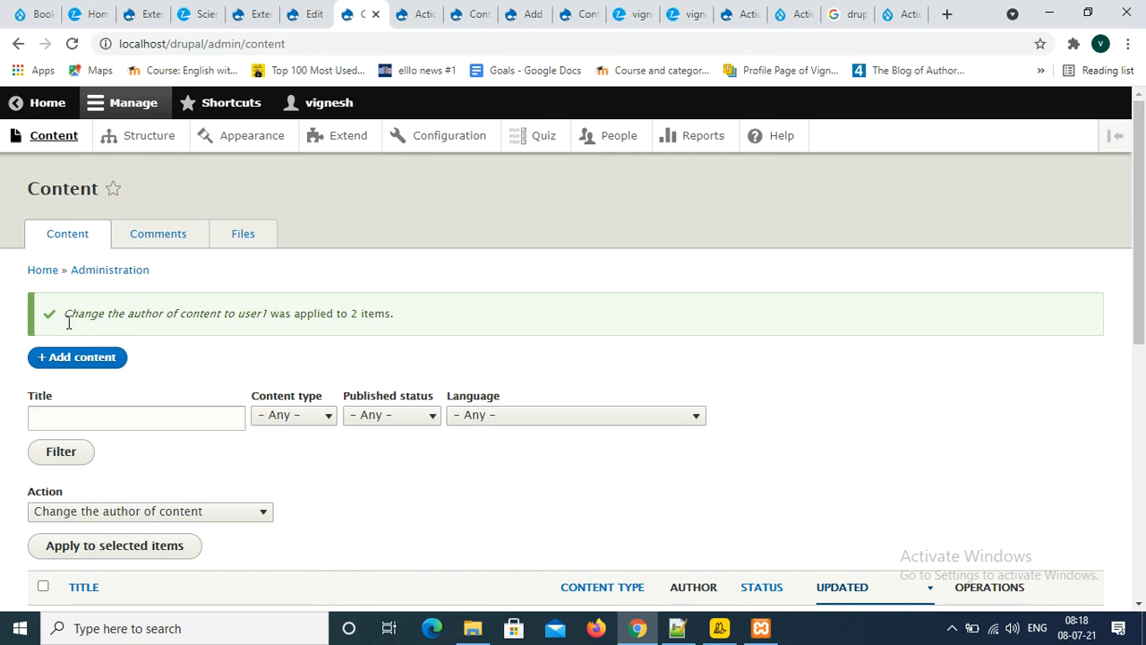
{"action": "mouse_move", "coordinate": [314, 335]}
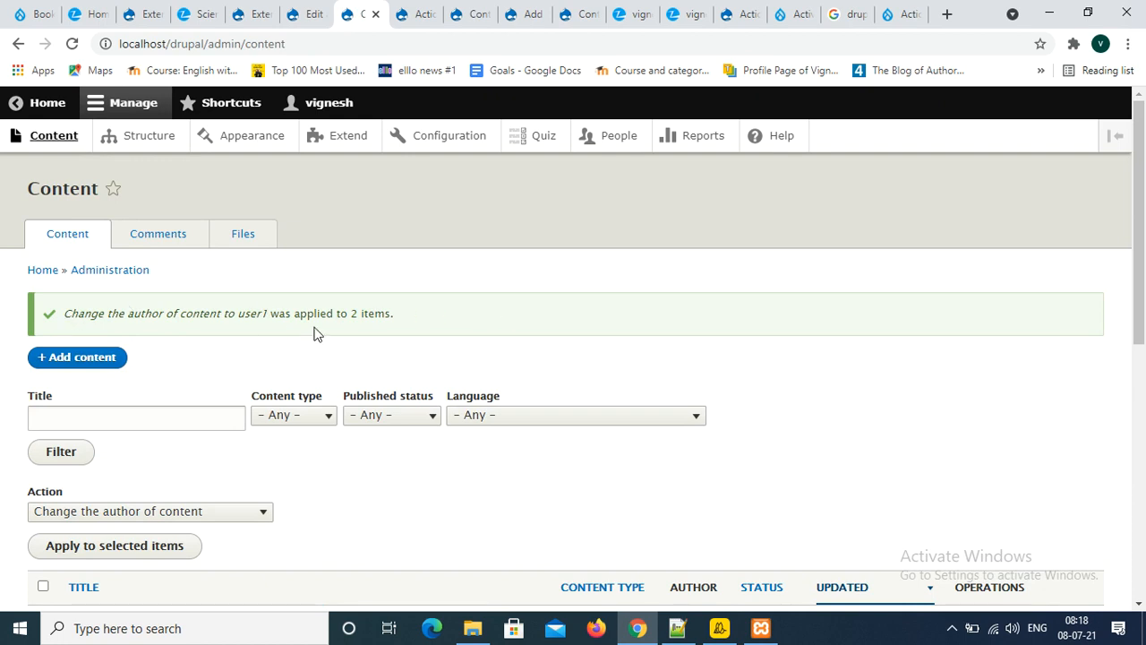
{"action": "scroll", "scroll_direction": "down", "scroll_amount": 3}
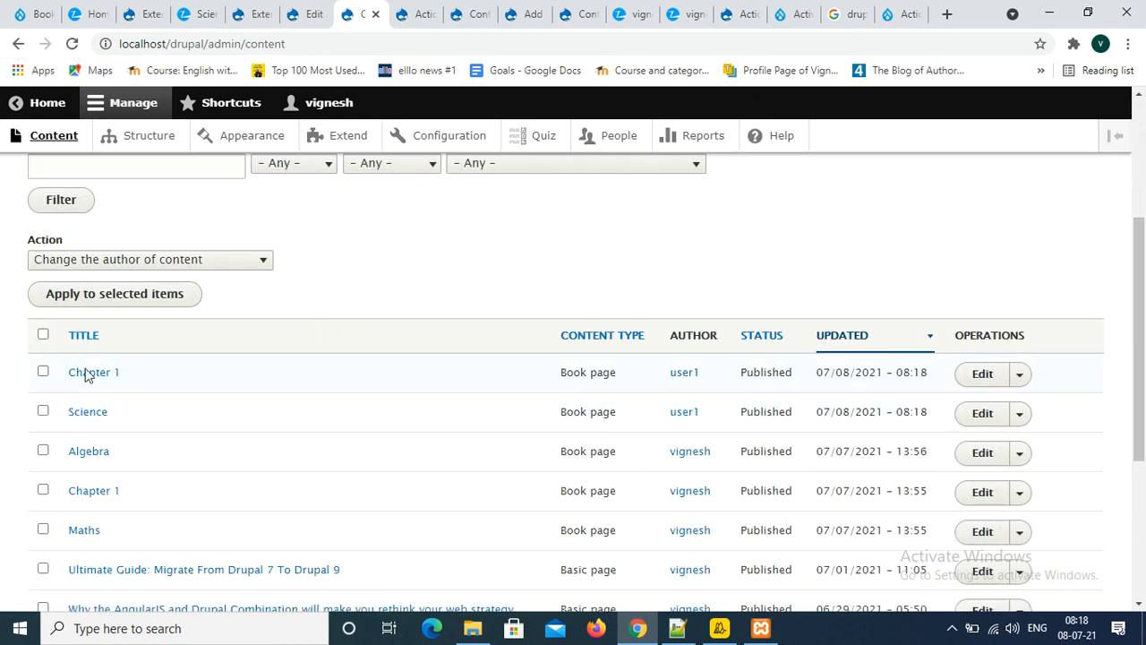
{"action": "mouse_move", "coordinate": [271, 371]}
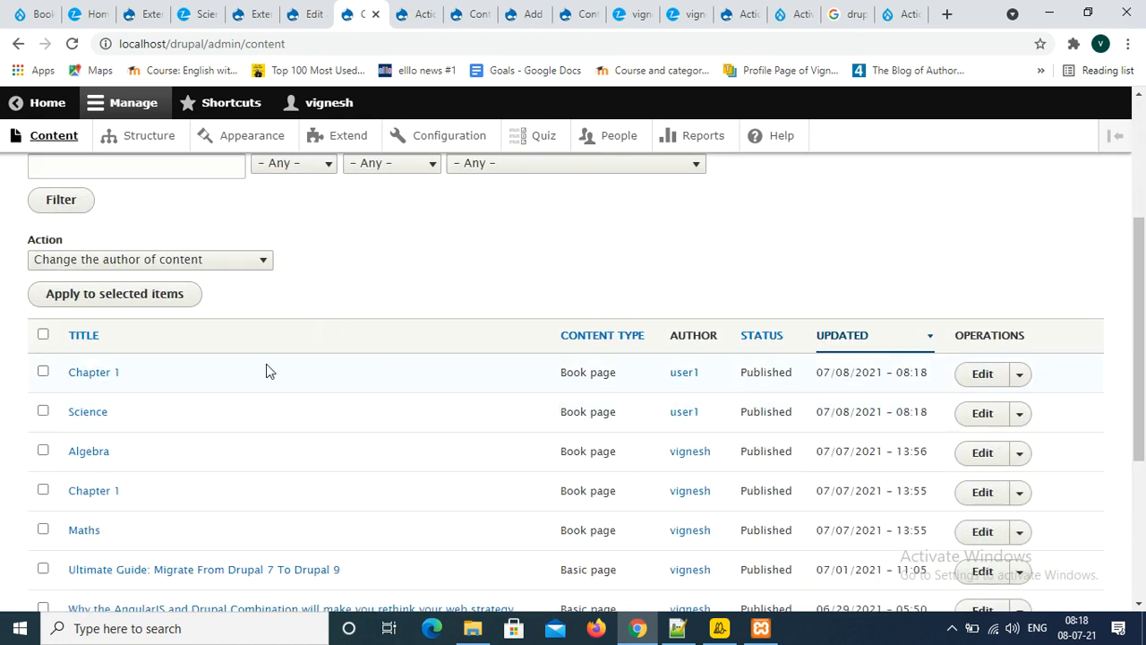